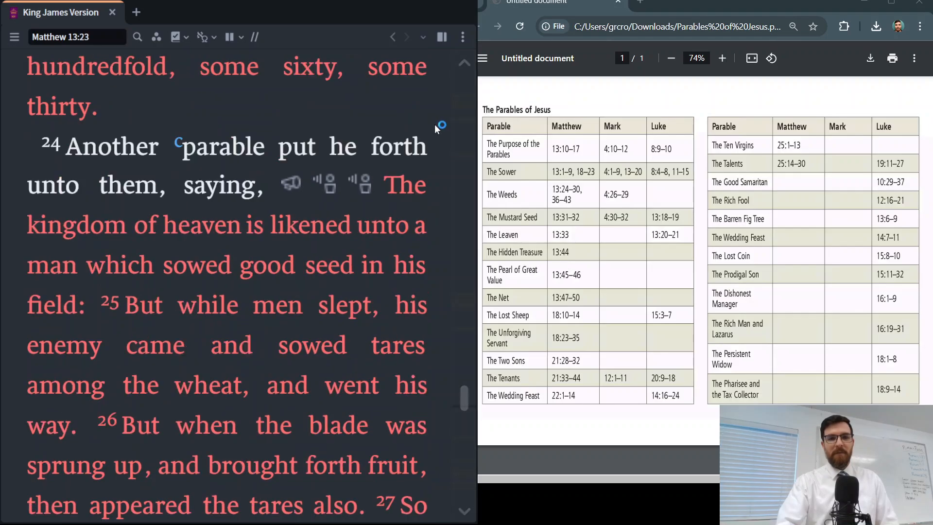
mouse_move(280, 256)
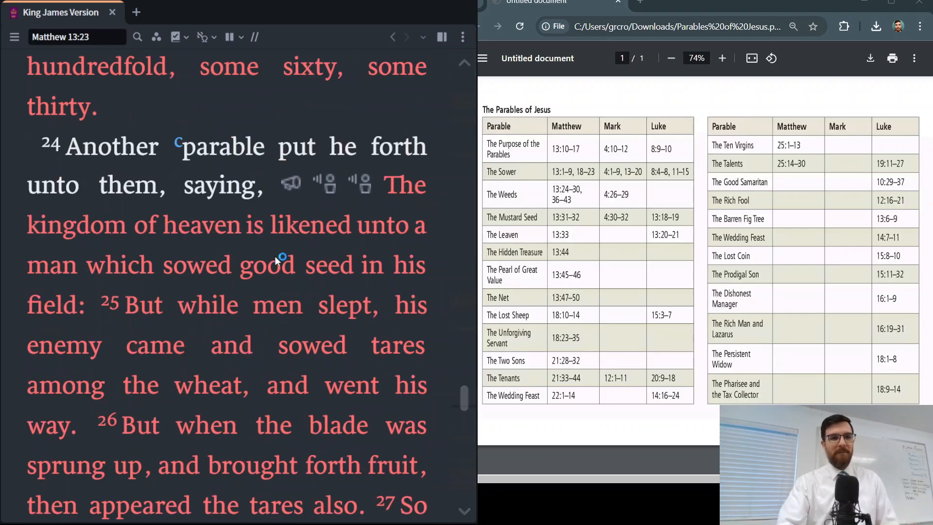
Scroll the King James pane down to Matthew 13:30-32, the mustard seed parable
scroll("down", 3)
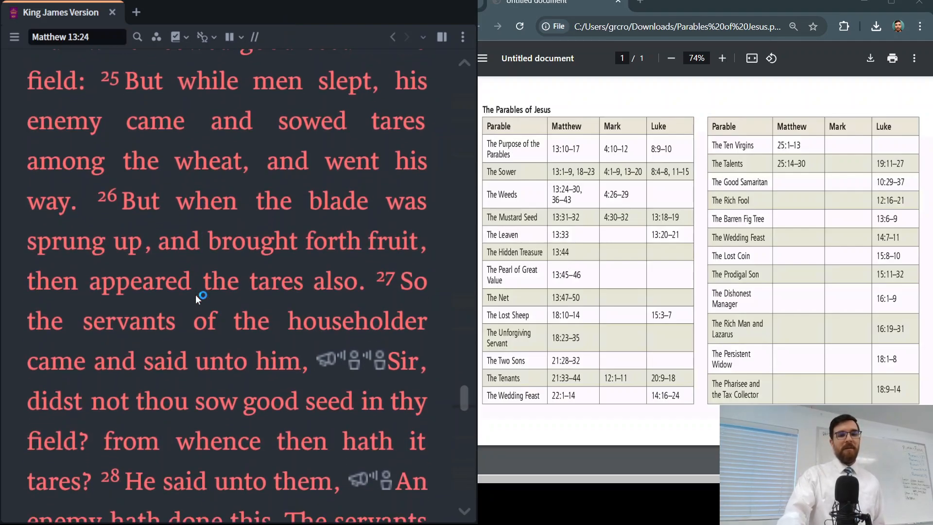
scroll("down", 3)
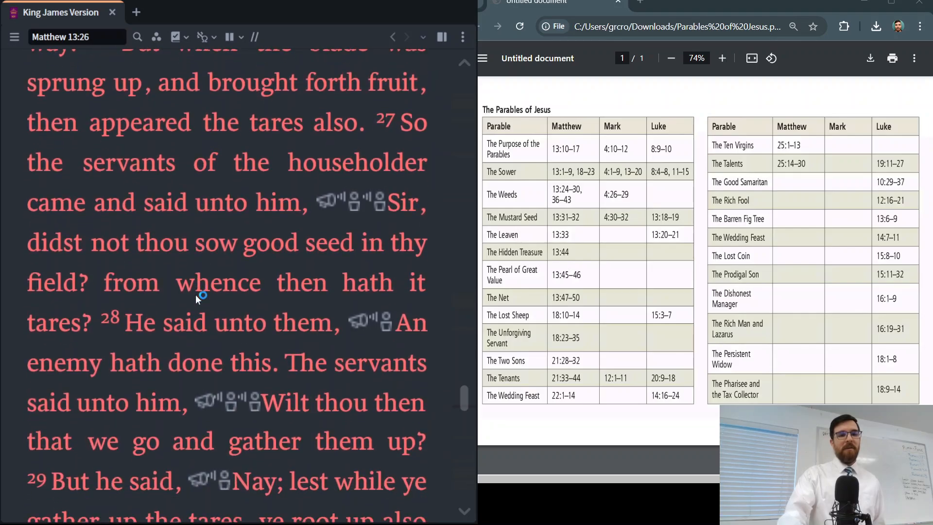
scroll("down", 3)
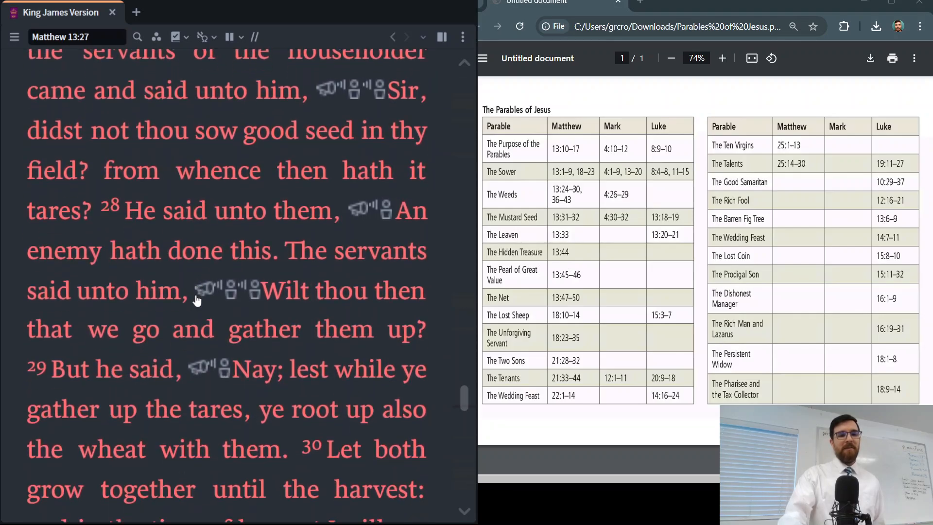
scroll("down", 3)
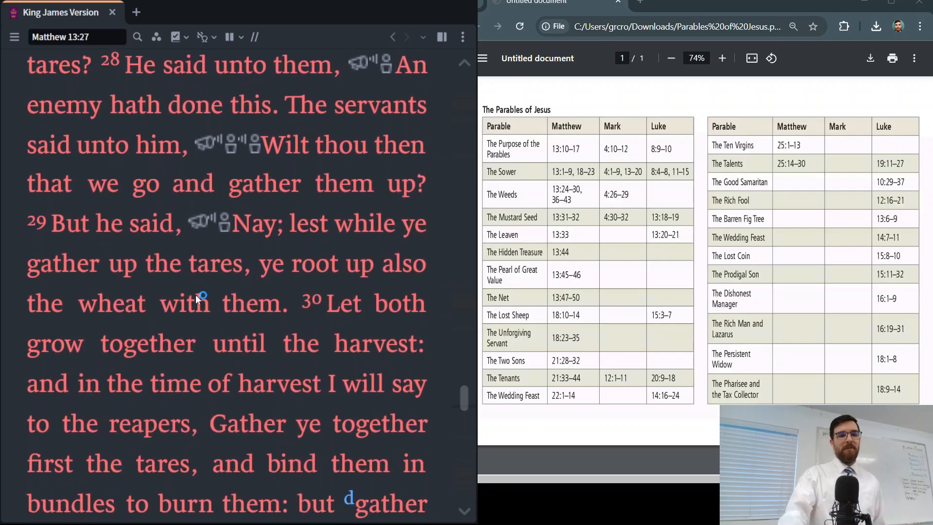
scroll("down", 3)
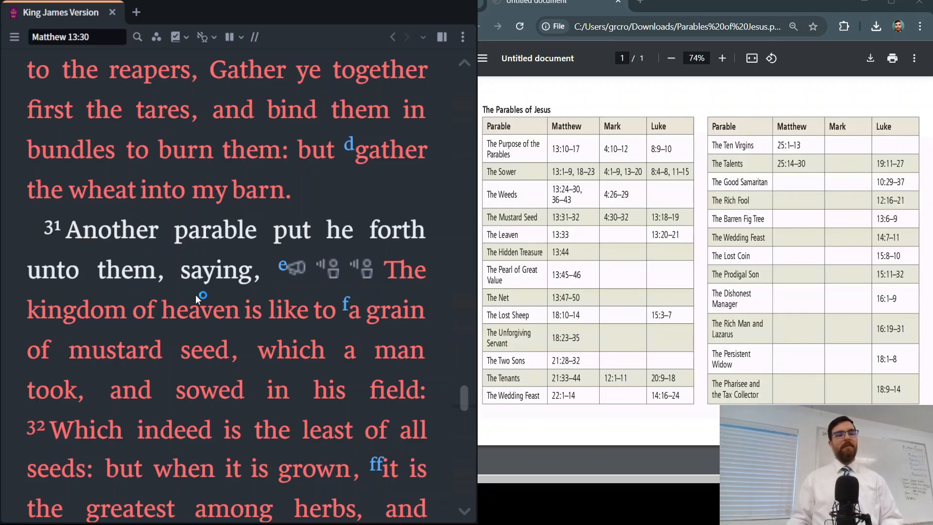
Scroll the King James pane slightly so Matthew 13:31-33 is readable
scroll("down", 3)
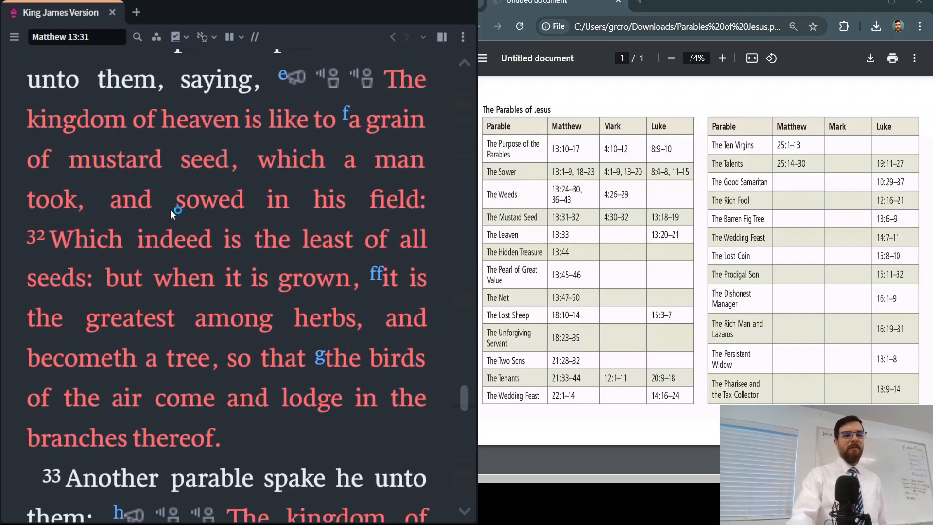
mouse_move(297, 115)
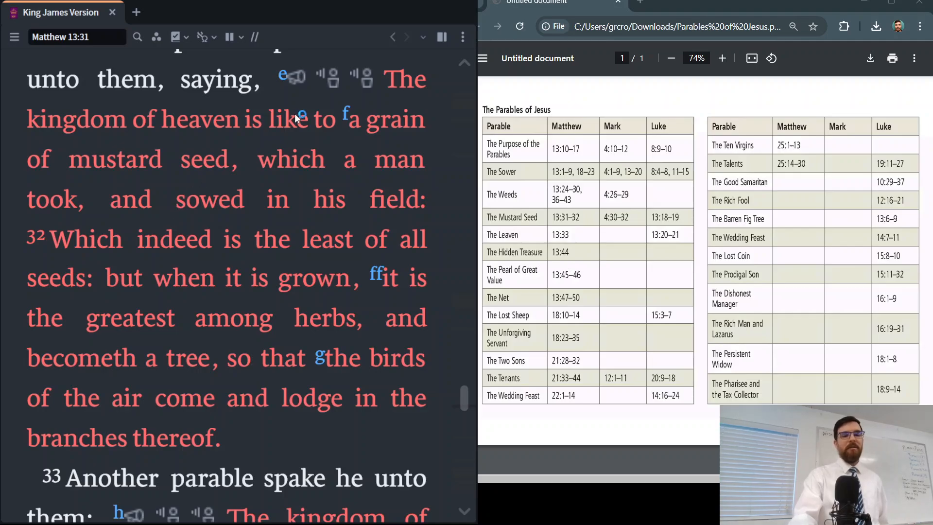
mouse_move(378, 211)
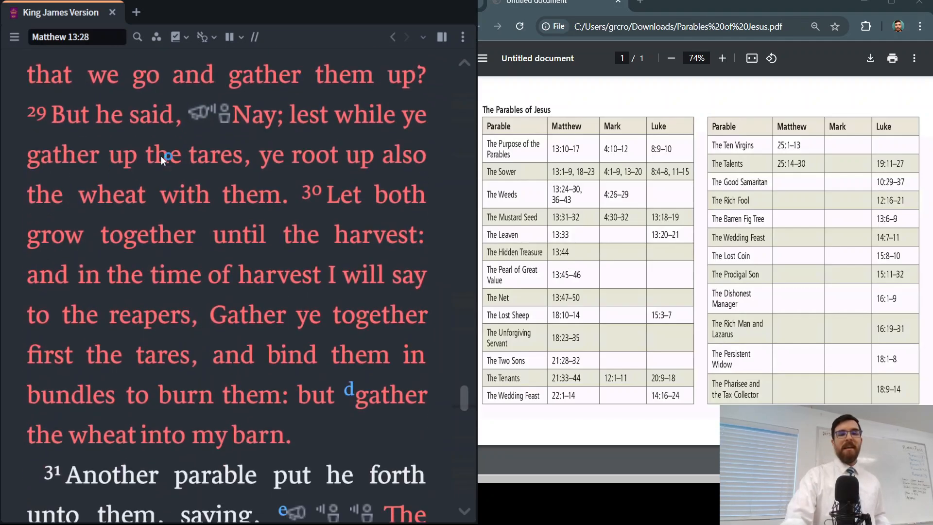
Scroll down to show Matthew 13:32 through the start of verse 33
scroll("down", 3)
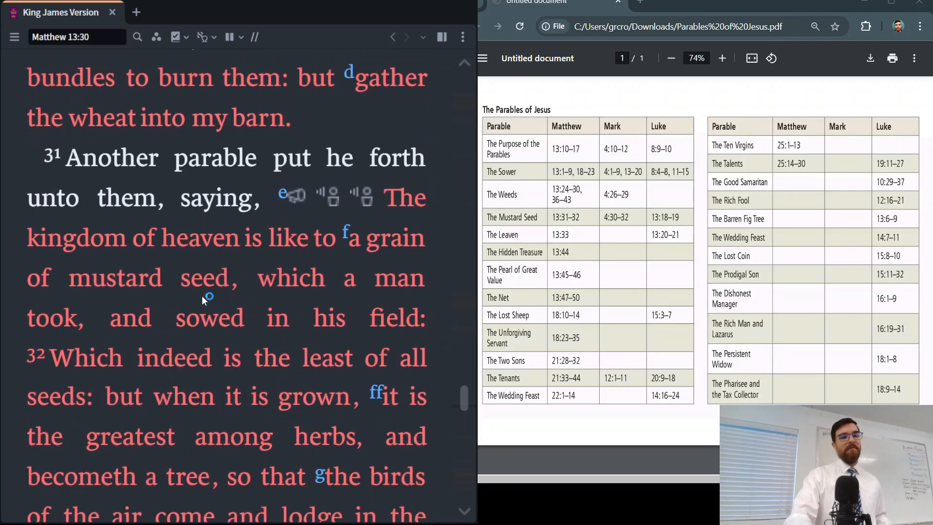
scroll("down", 3)
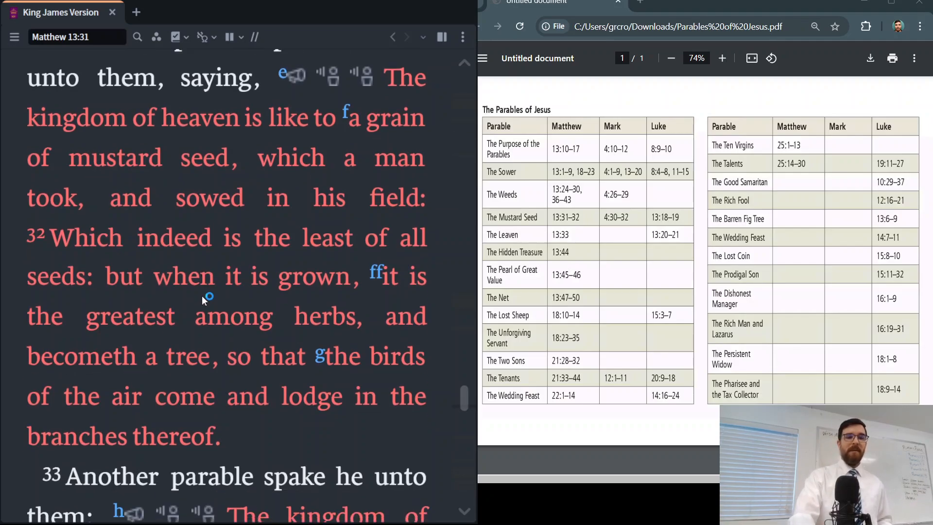
scroll("down", 3)
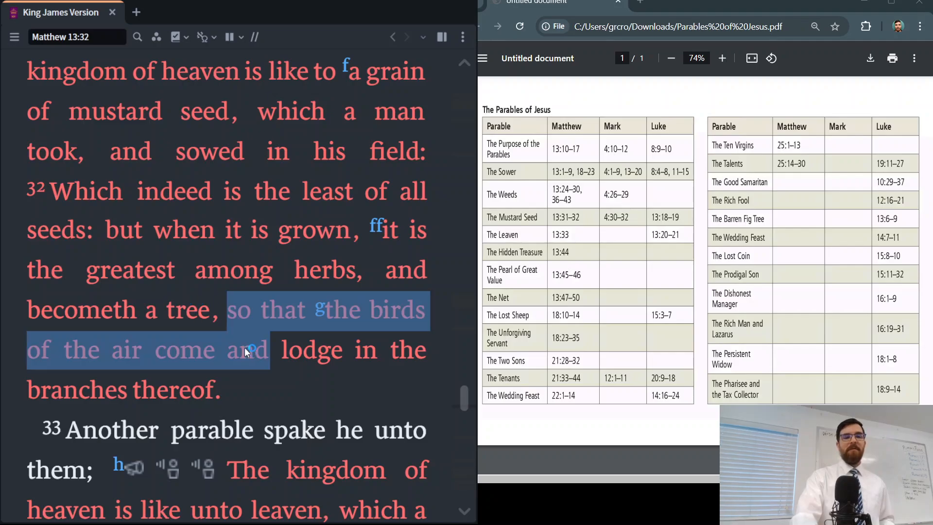
left_click(247, 392)
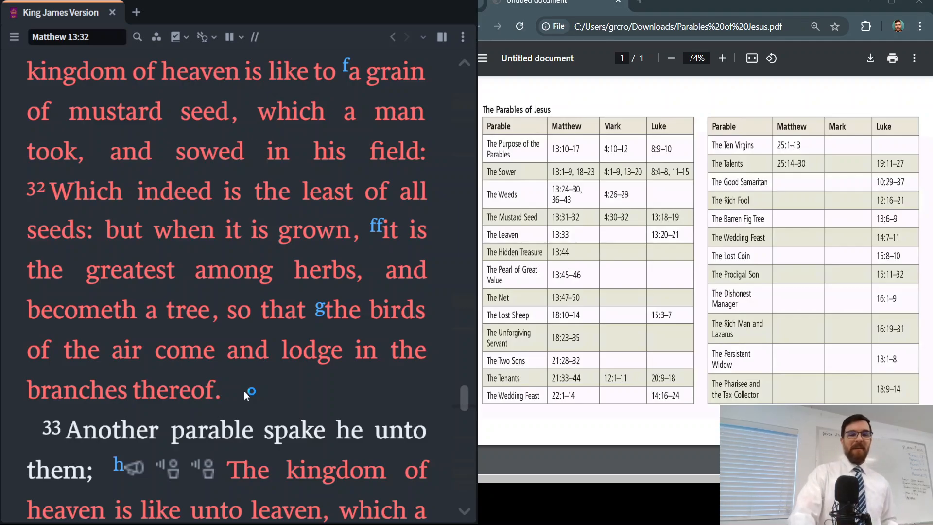
scroll("down", 3)
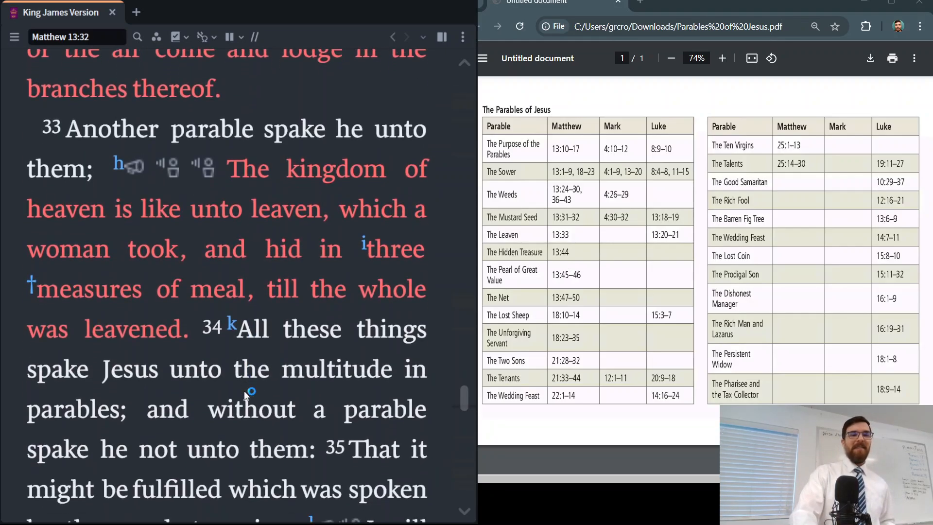
Scroll down so Matthew 13:33-35 is readable, through 'foundation of the world.'
scroll("down", 3)
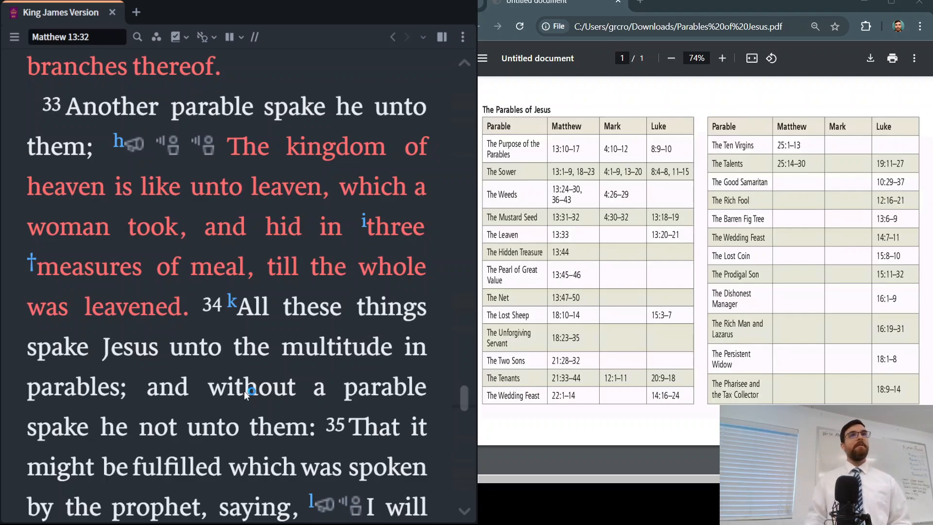
scroll("down", 3)
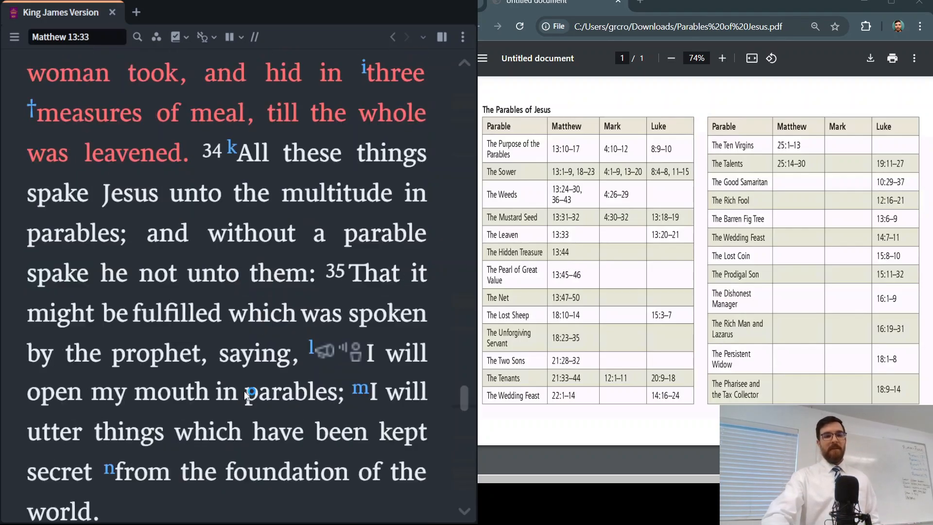
Scroll down to Matthew 13:37-40, the explanation of the tares
scroll("down", 3)
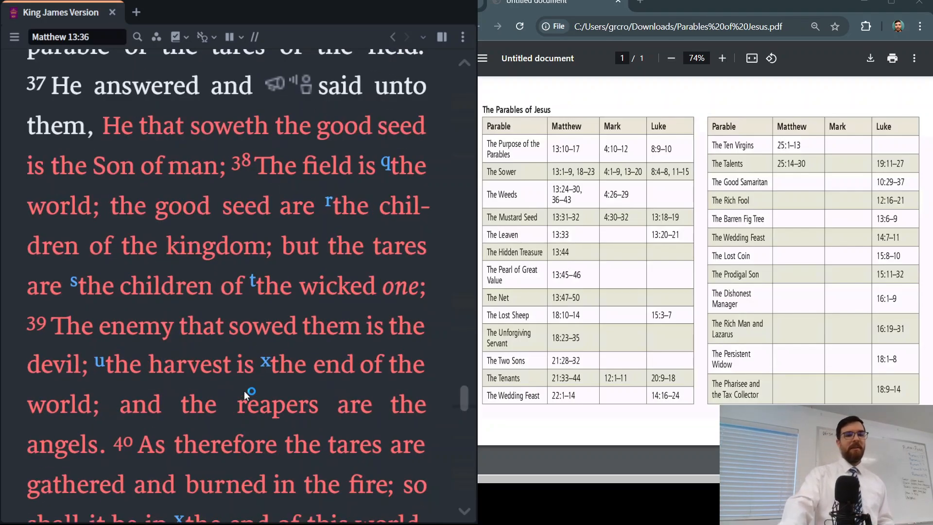
scroll("down", 3)
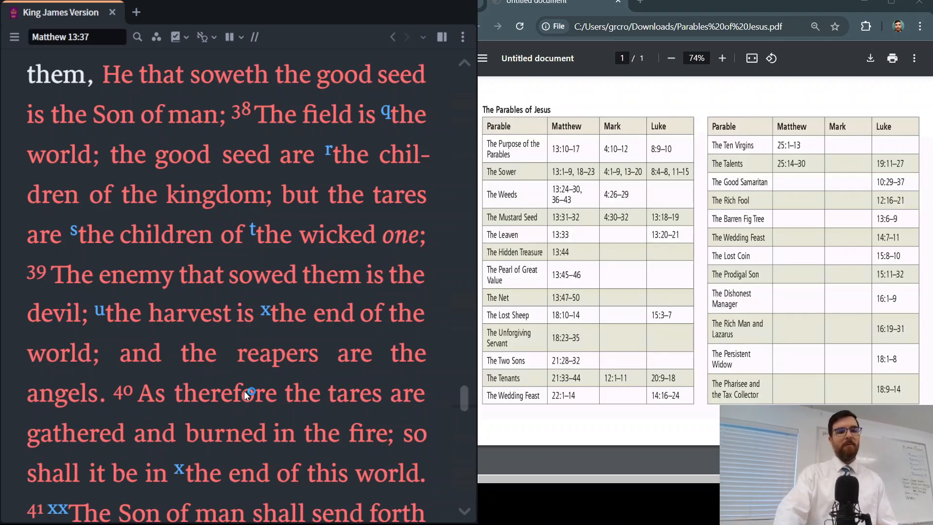
scroll("down", 3)
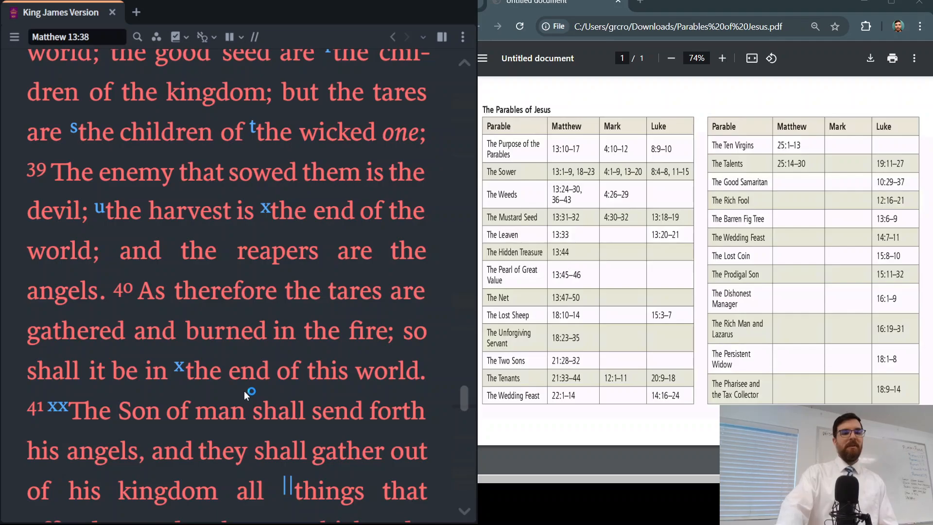
scroll("down", 3)
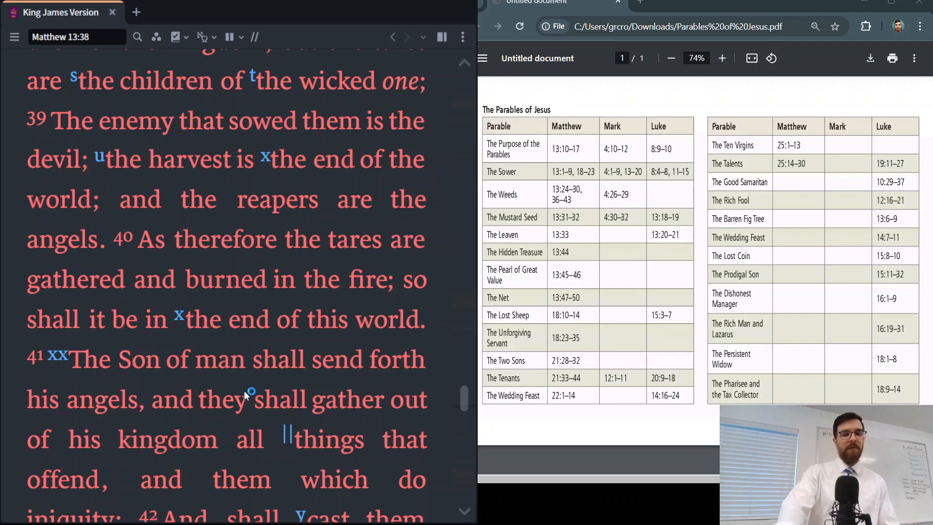
scroll("down", 3)
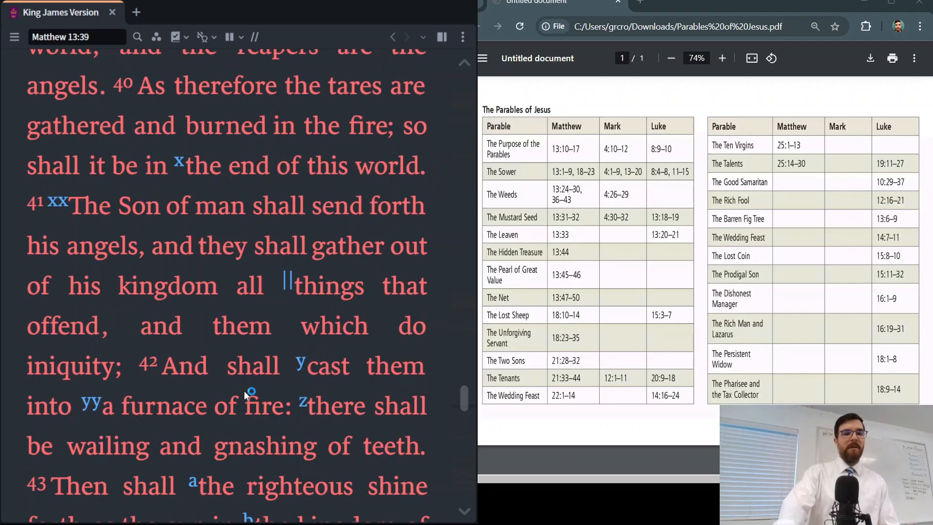
scroll("down", 3)
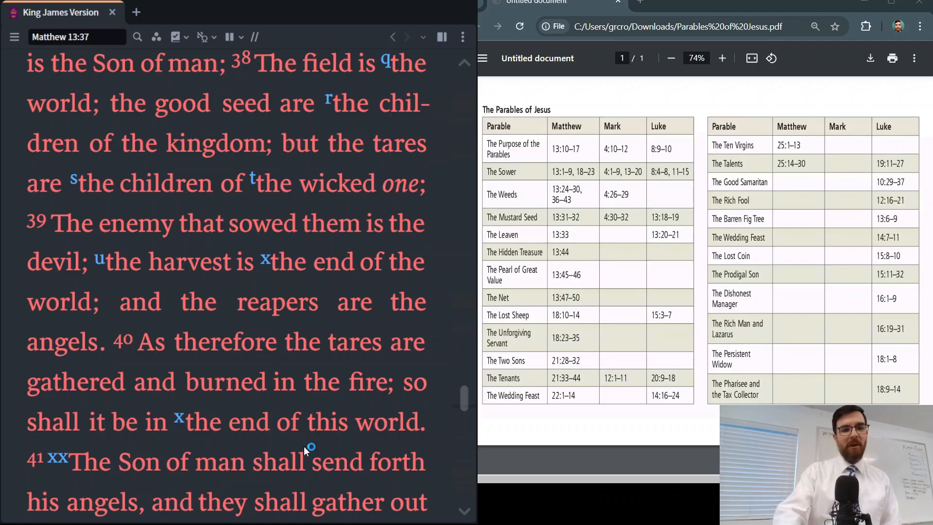
scroll("down", 3)
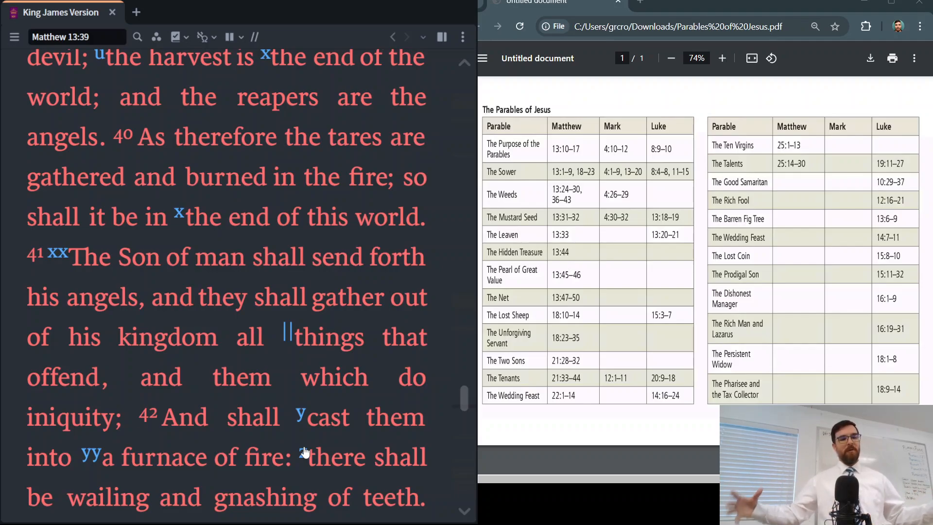
Scroll down to Matthew 13:45-47, the pearl of great price and the net
scroll("down", 3)
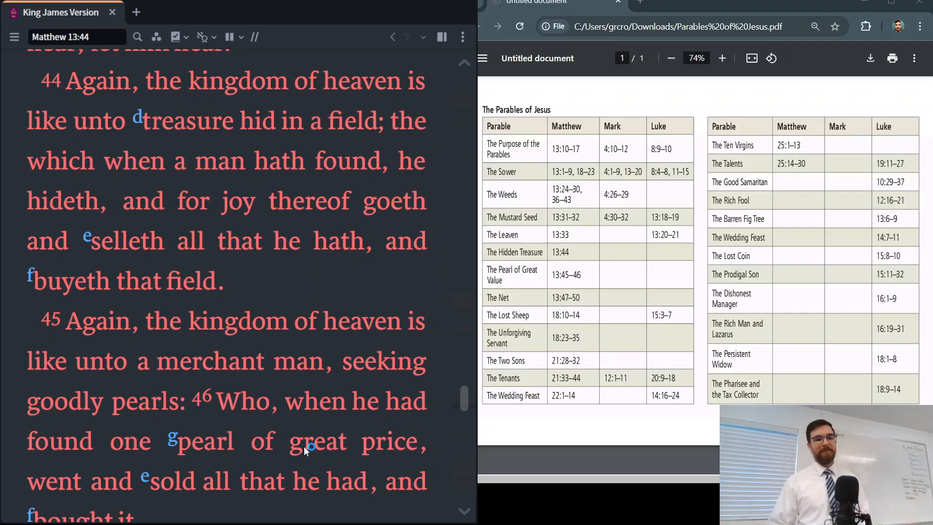
scroll("down", 3)
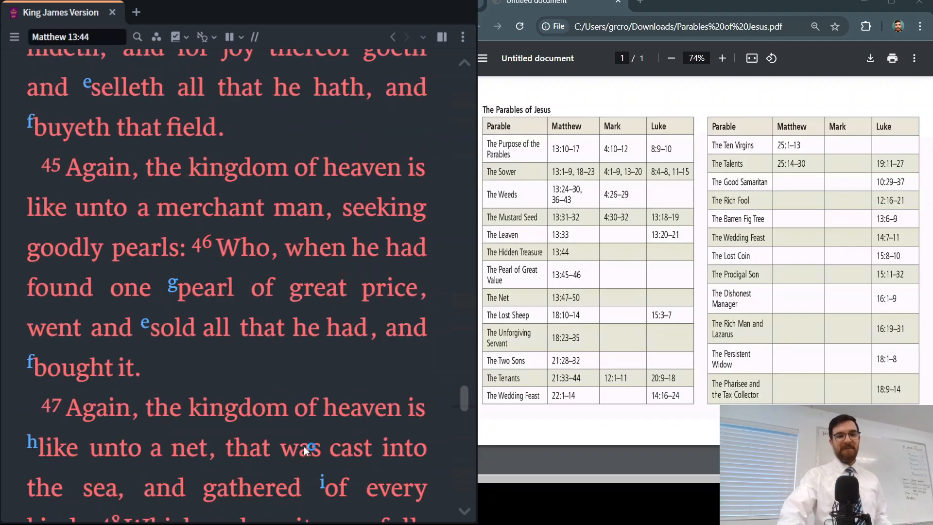